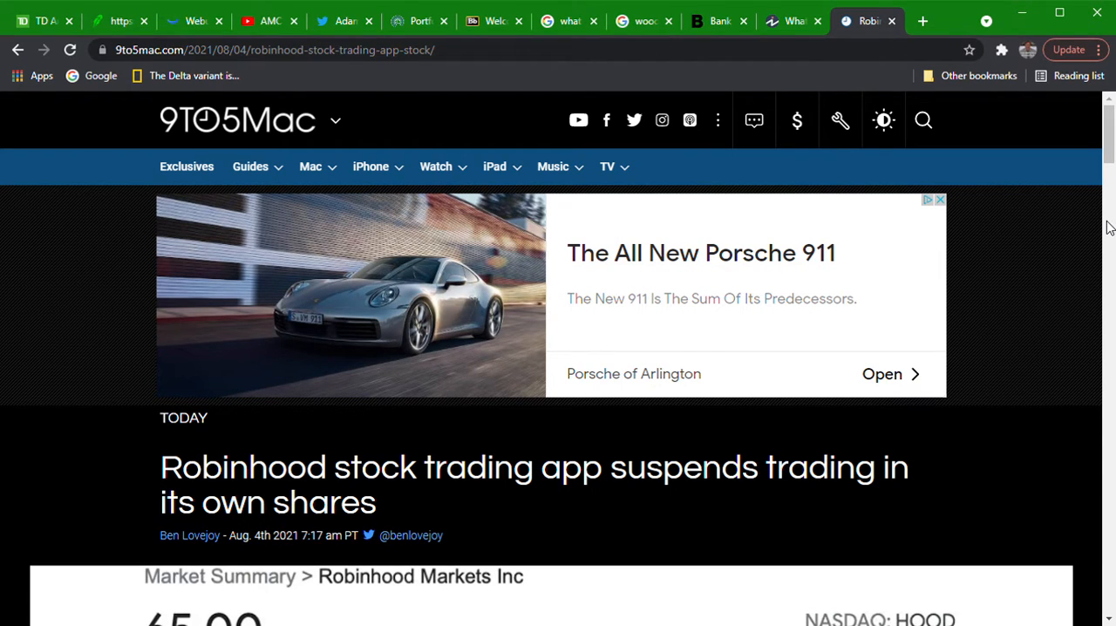
scroll(down, 3)
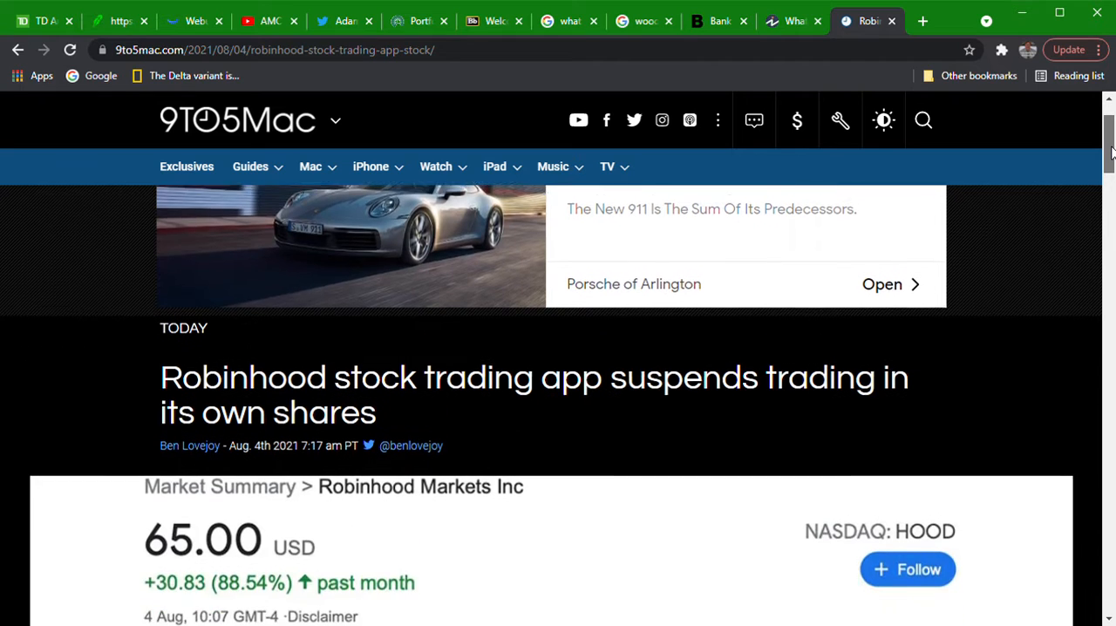
scroll(down, 3)
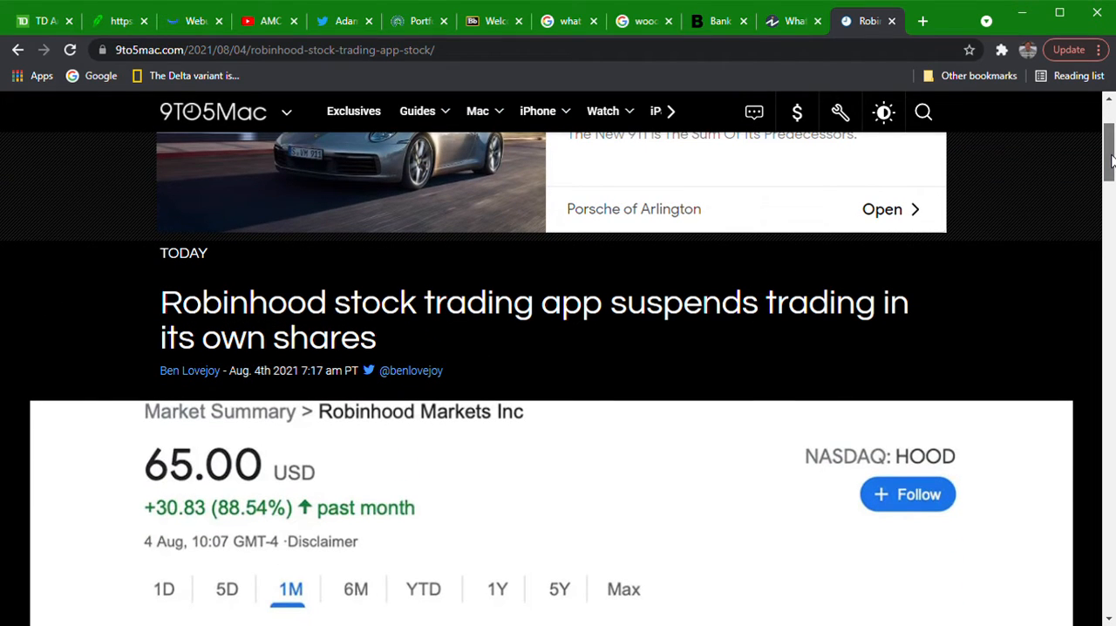
scroll(down, 3)
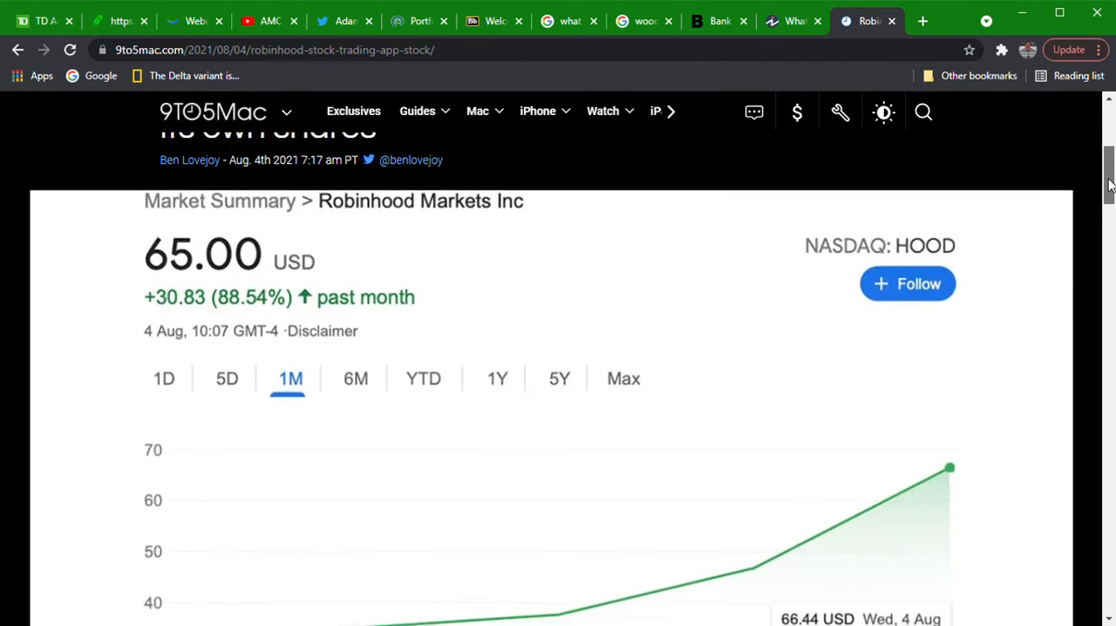
scroll(down, 3)
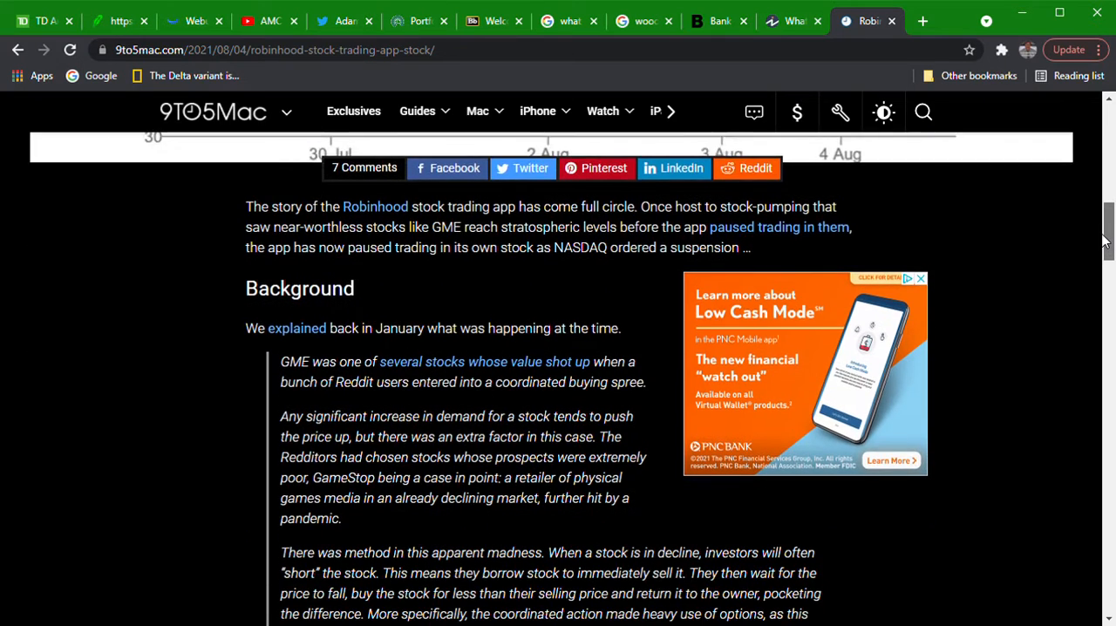
scroll(down, 3)
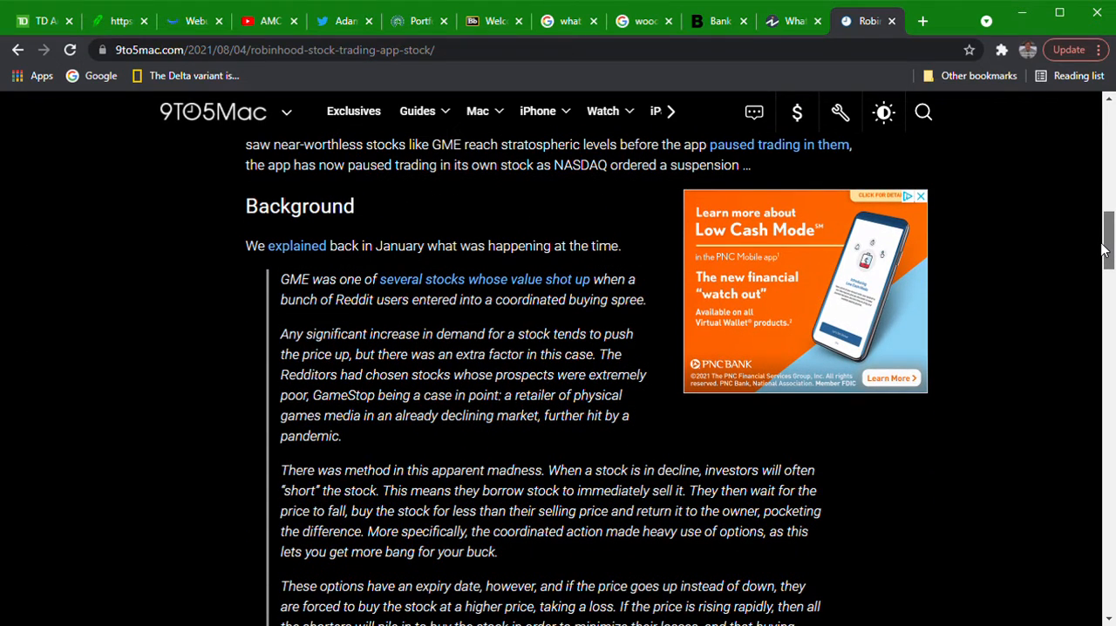
scroll(down, 3)
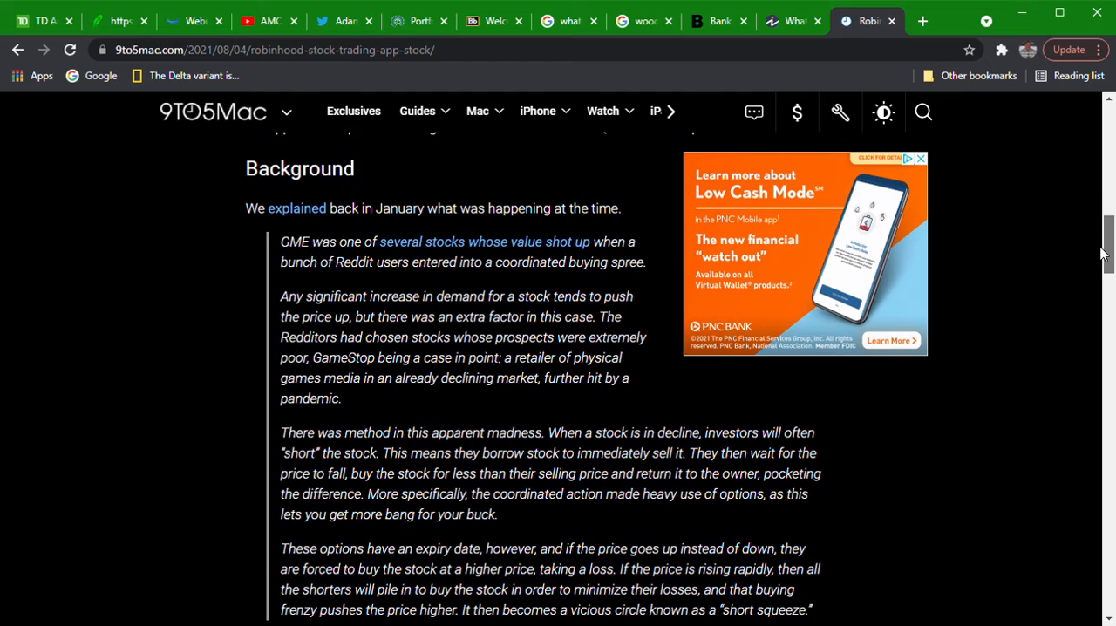
scroll(down, 3)
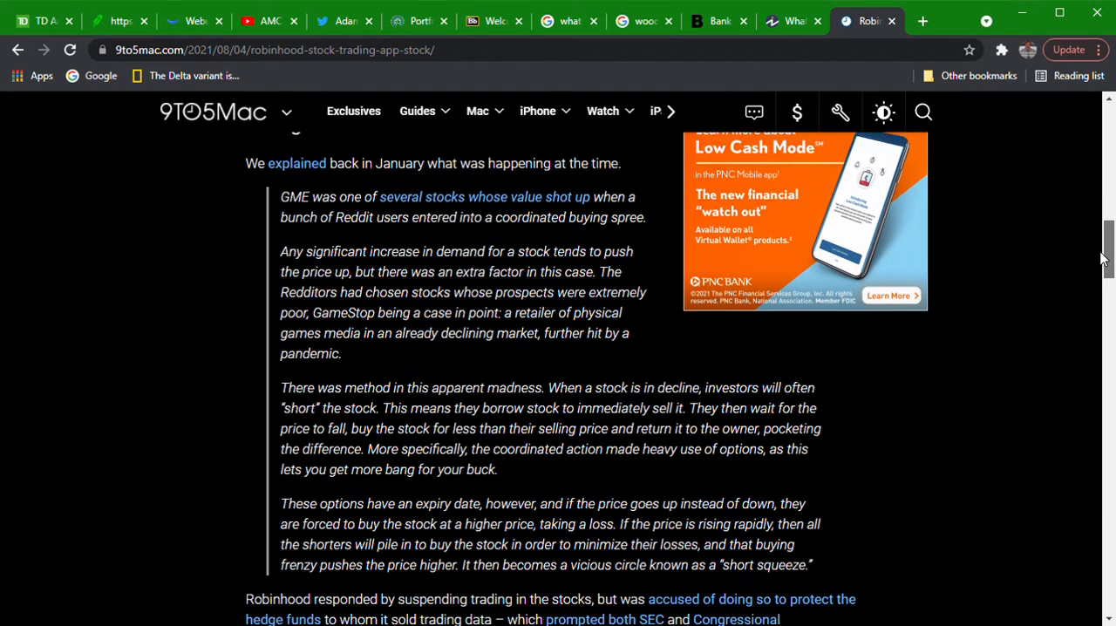
scroll(down, 3)
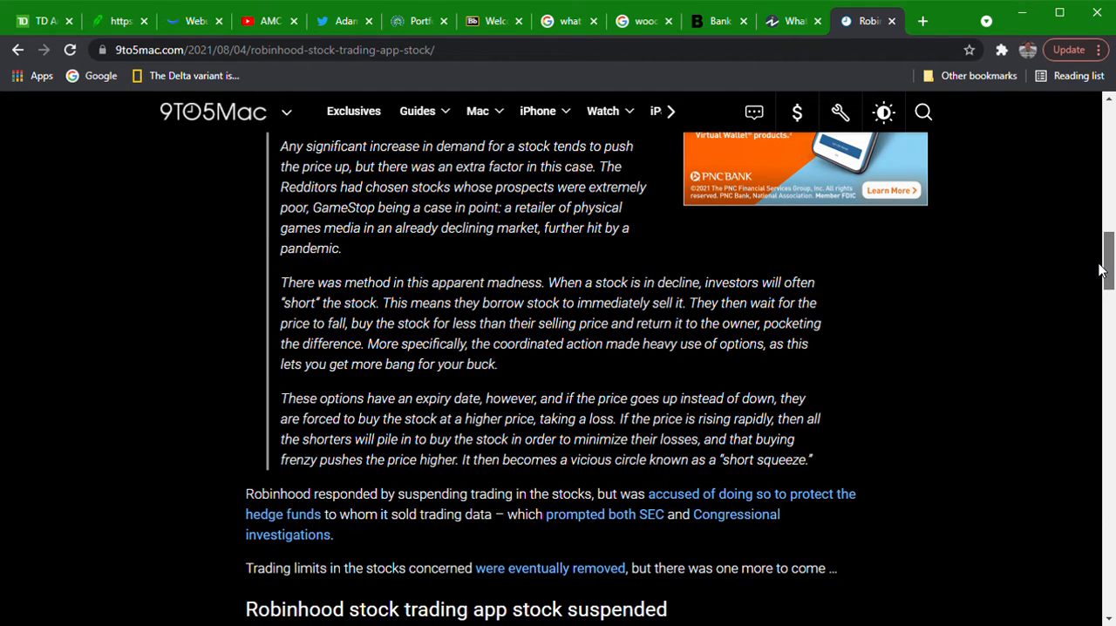
scroll(down, 3)
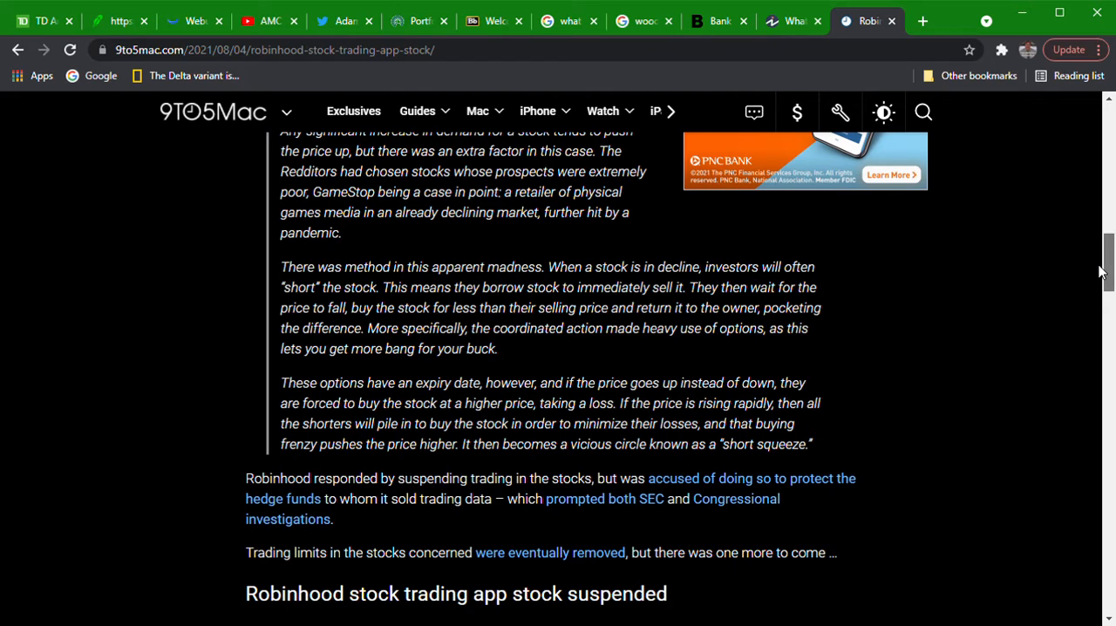
scroll(down, 3)
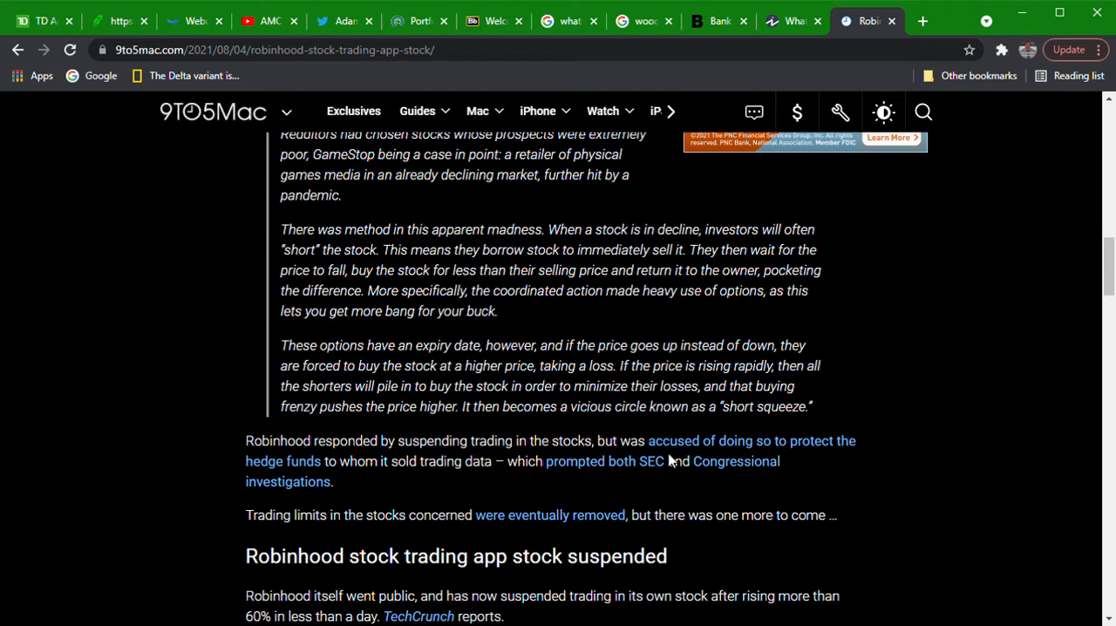
mouse_move(341, 492)
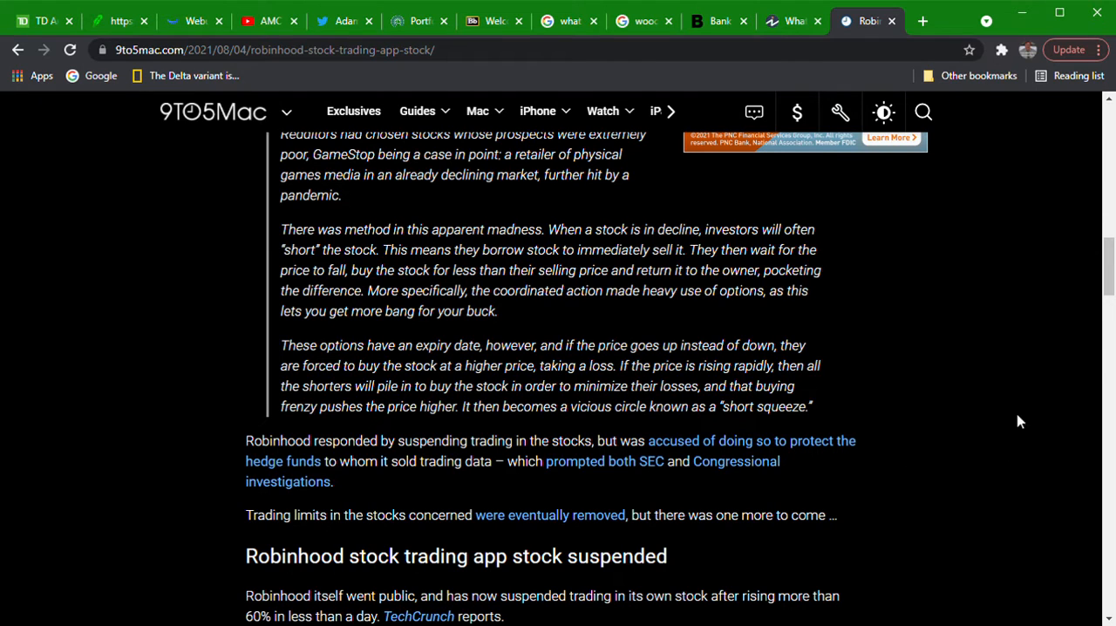
mouse_move(1111, 136)
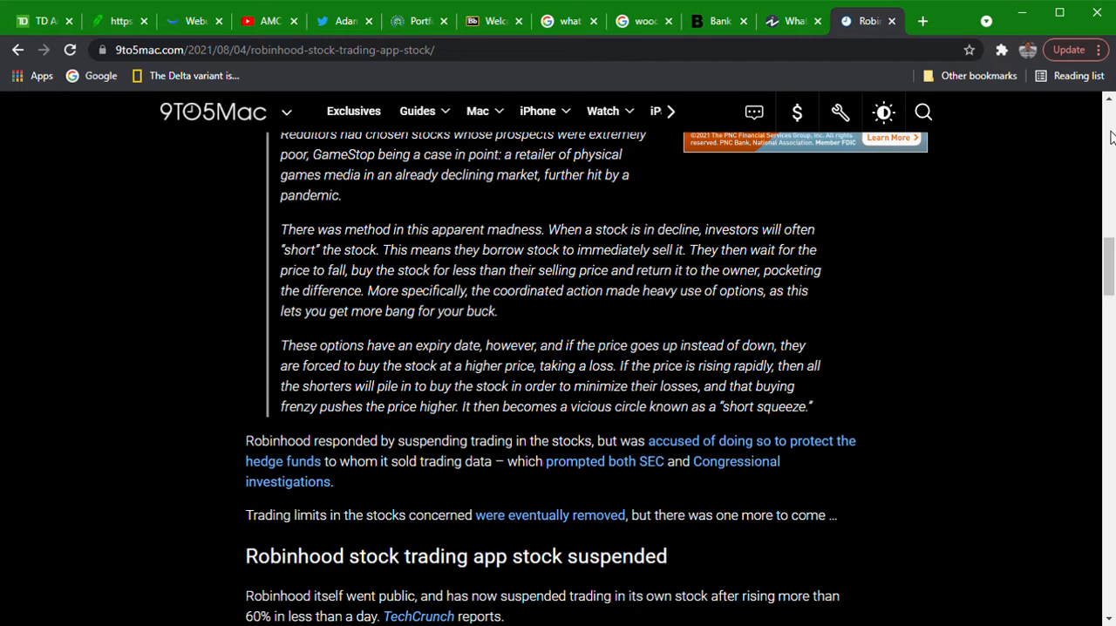
scroll(down, 3)
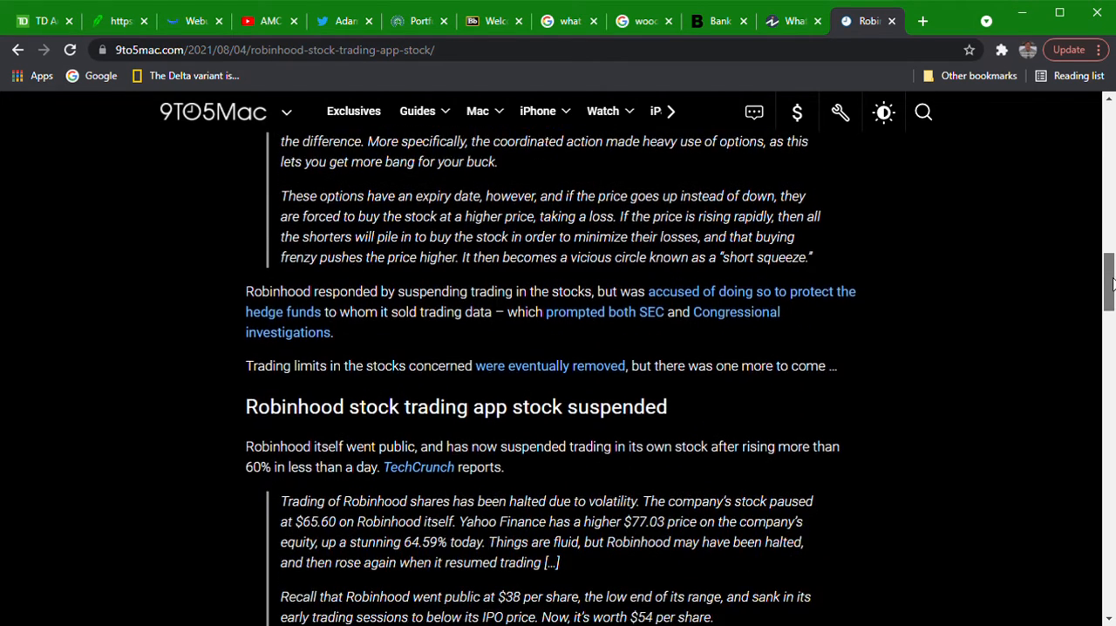
scroll(down, 3)
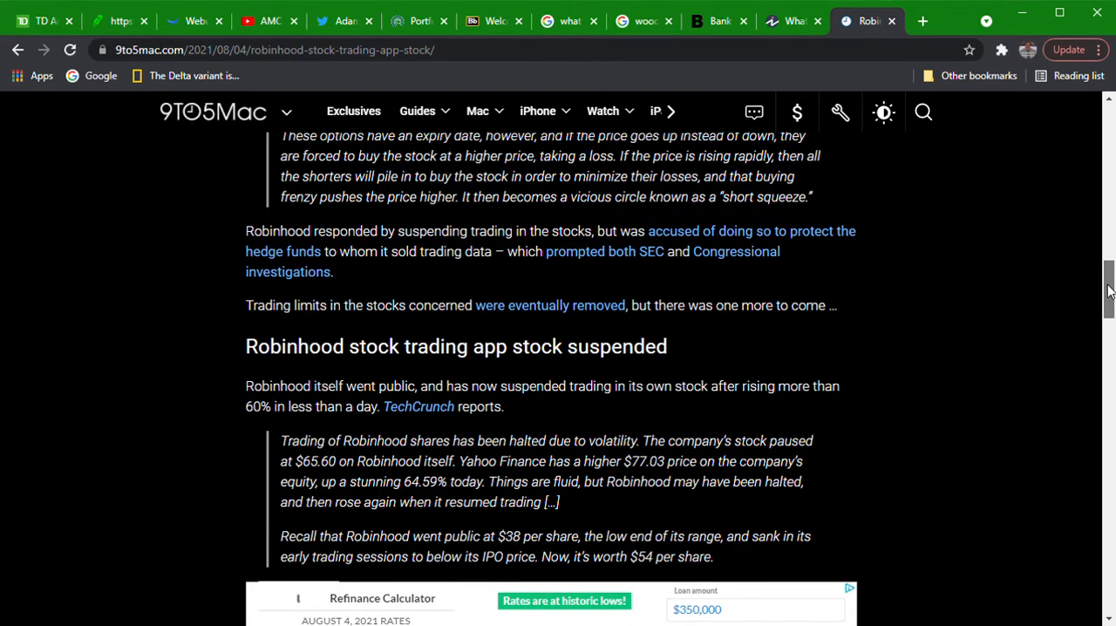
scroll(down, 3)
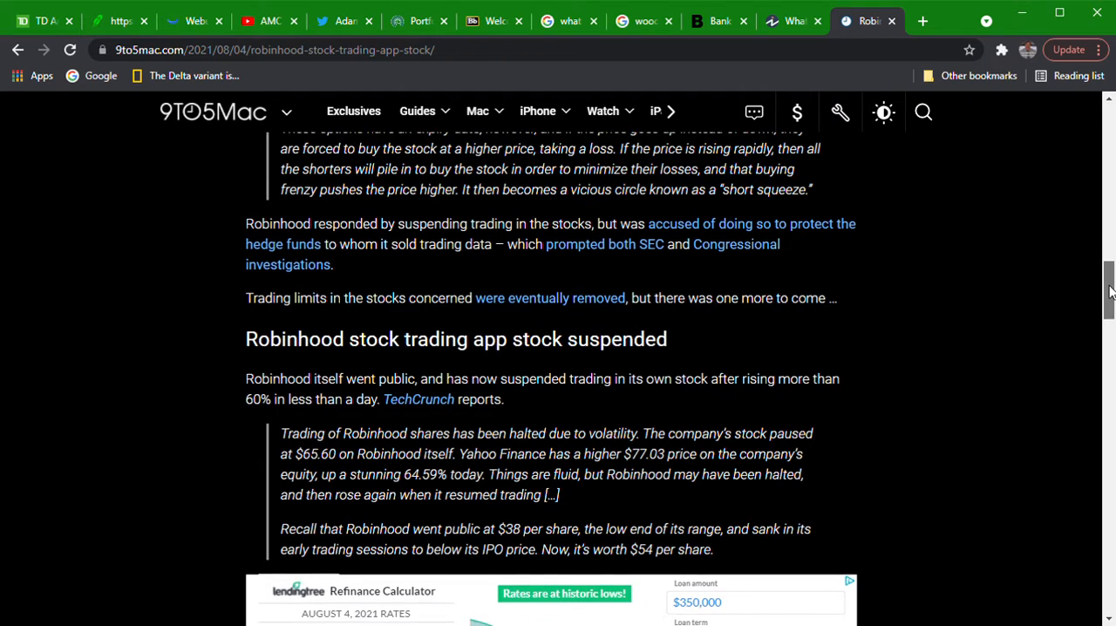
scroll(down, 3)
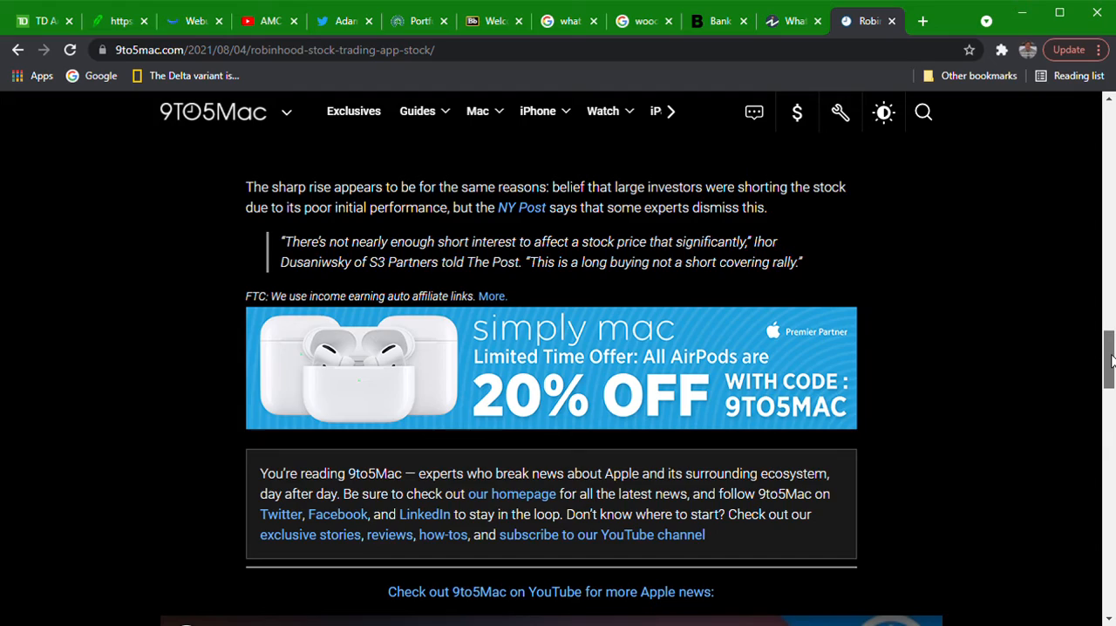
scroll(down, 3)
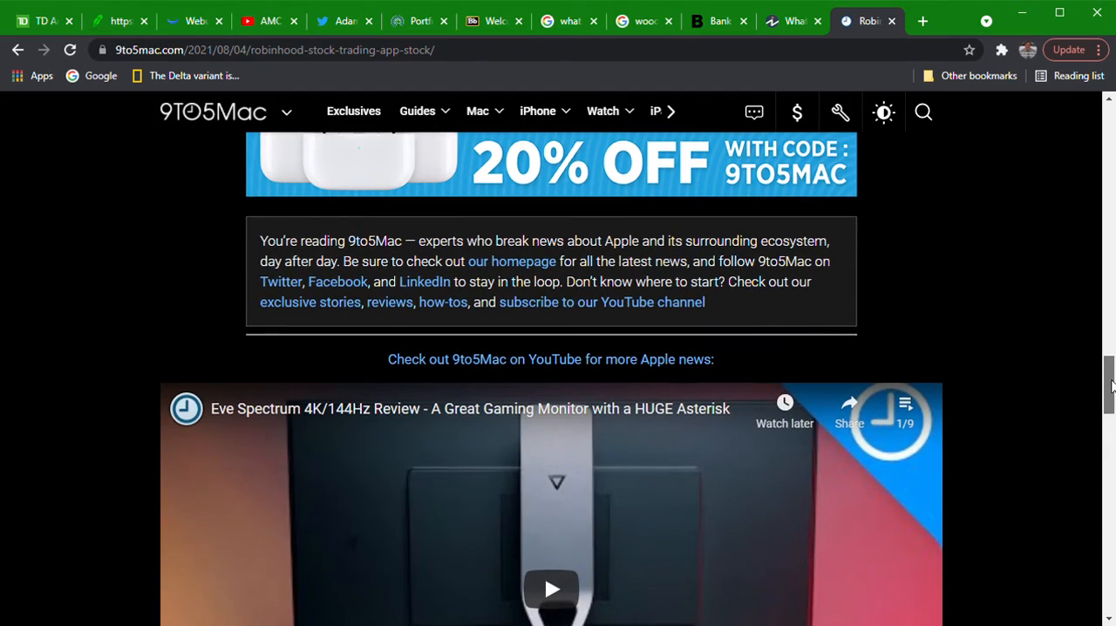
scroll(up, 3)
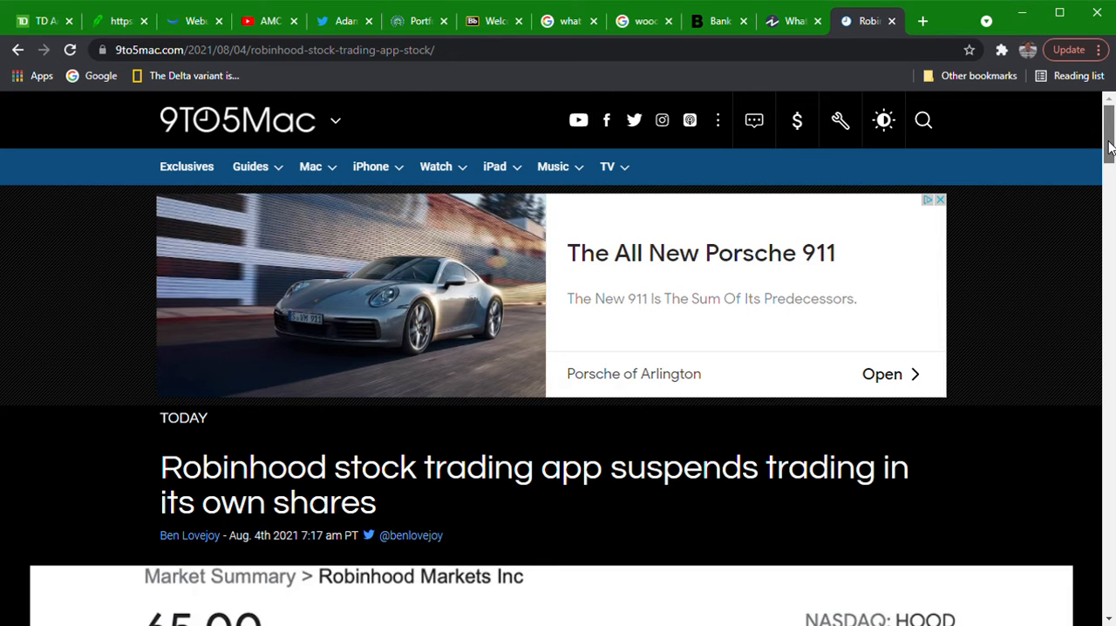
scroll(down, 3)
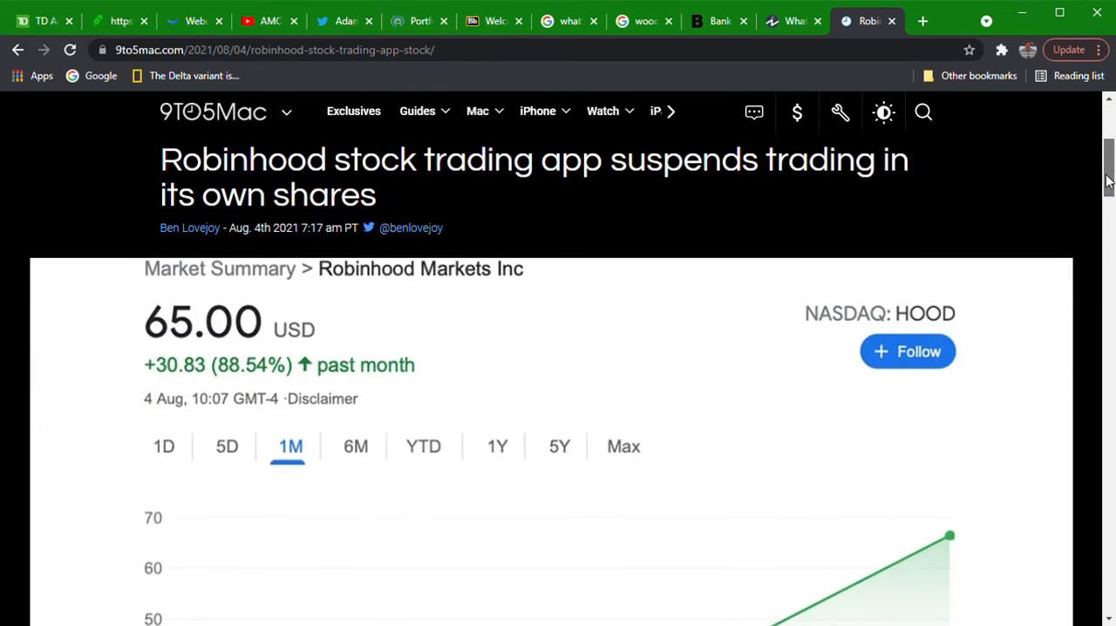
scroll(down, 3)
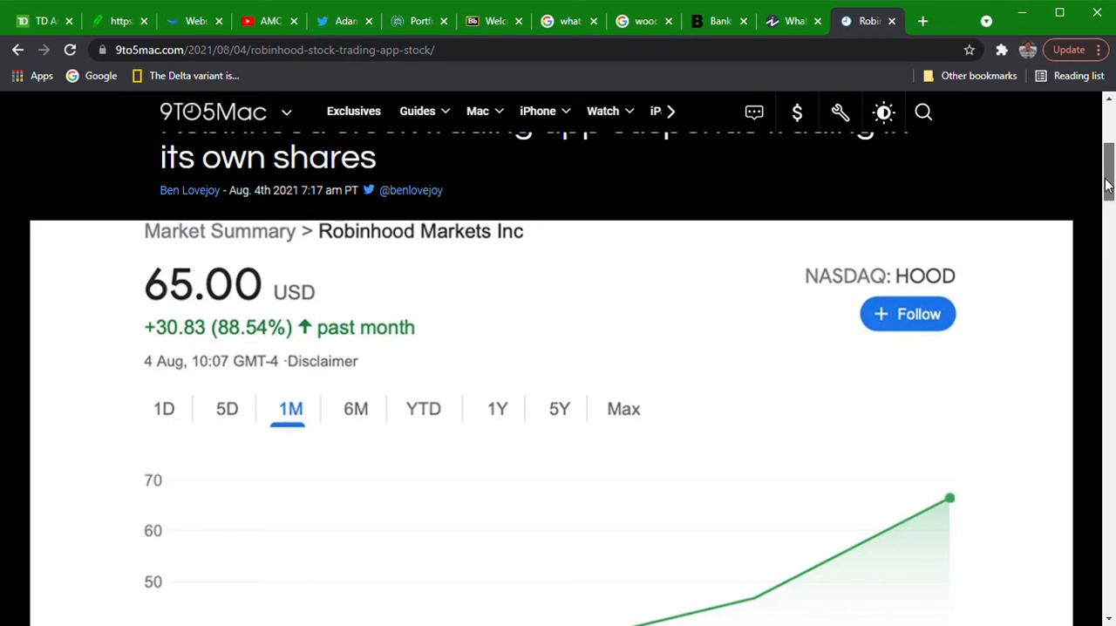
scroll(down, 3)
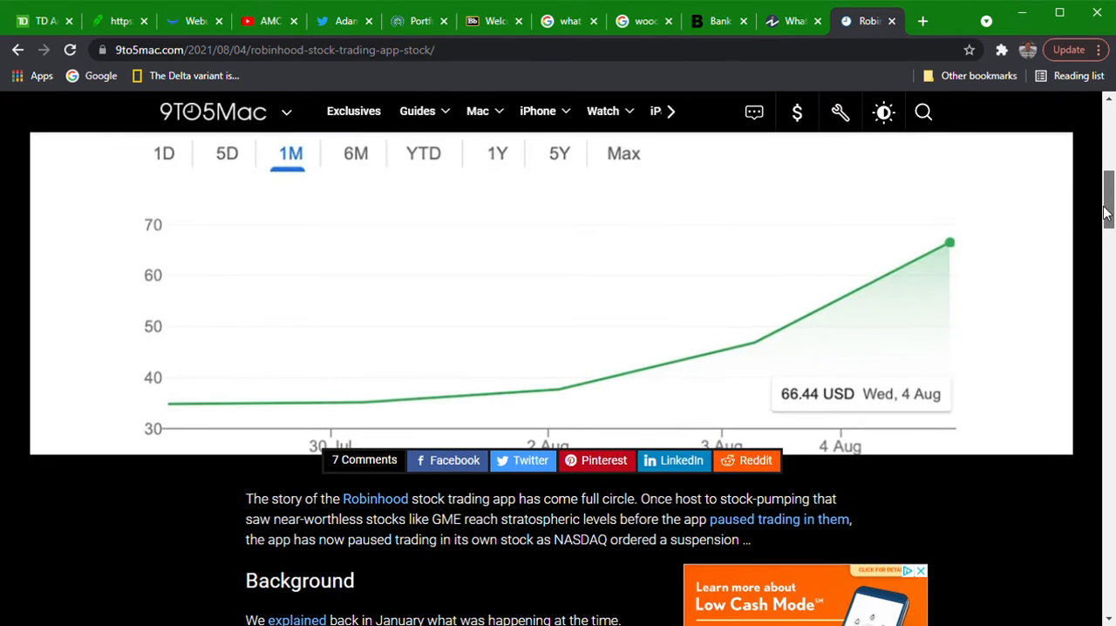
scroll(down, 3)
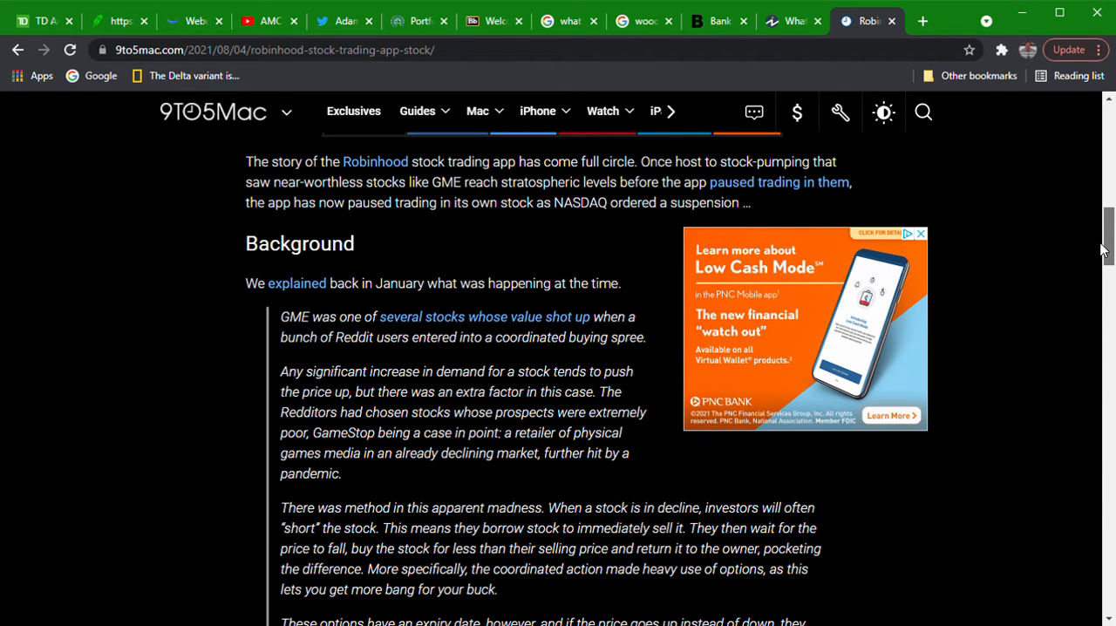
scroll(down, 3)
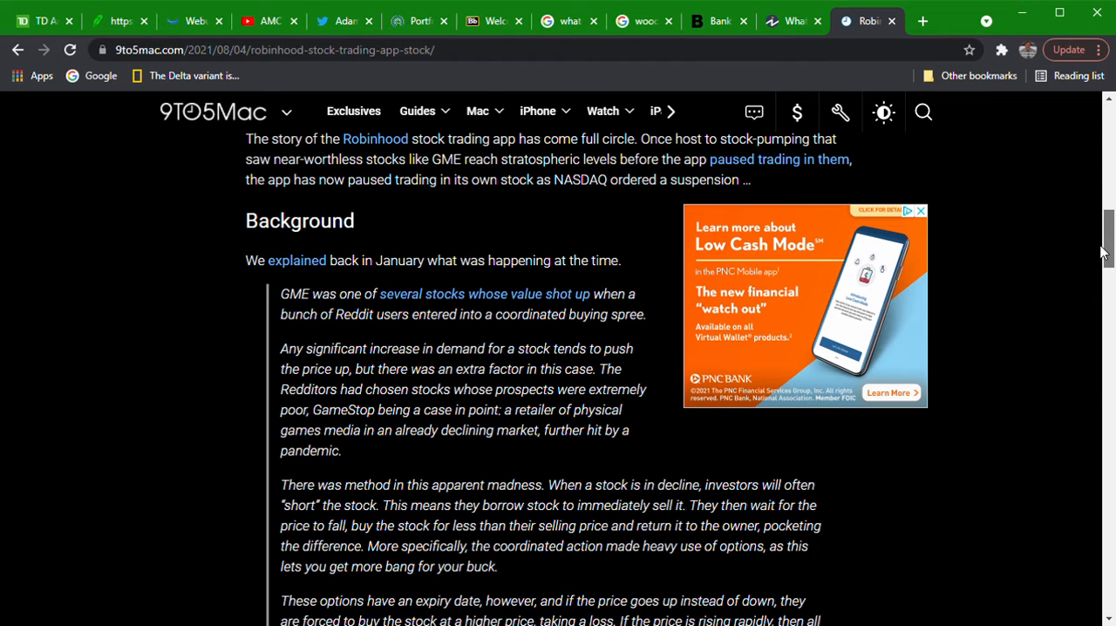
scroll(up, 3)
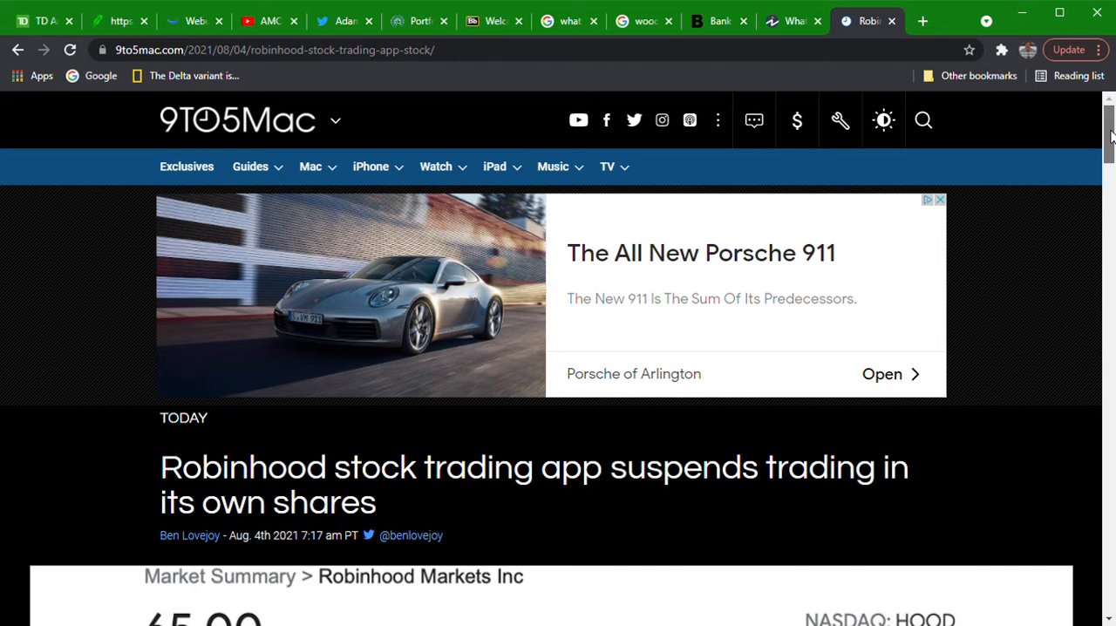
scroll(down, 3)
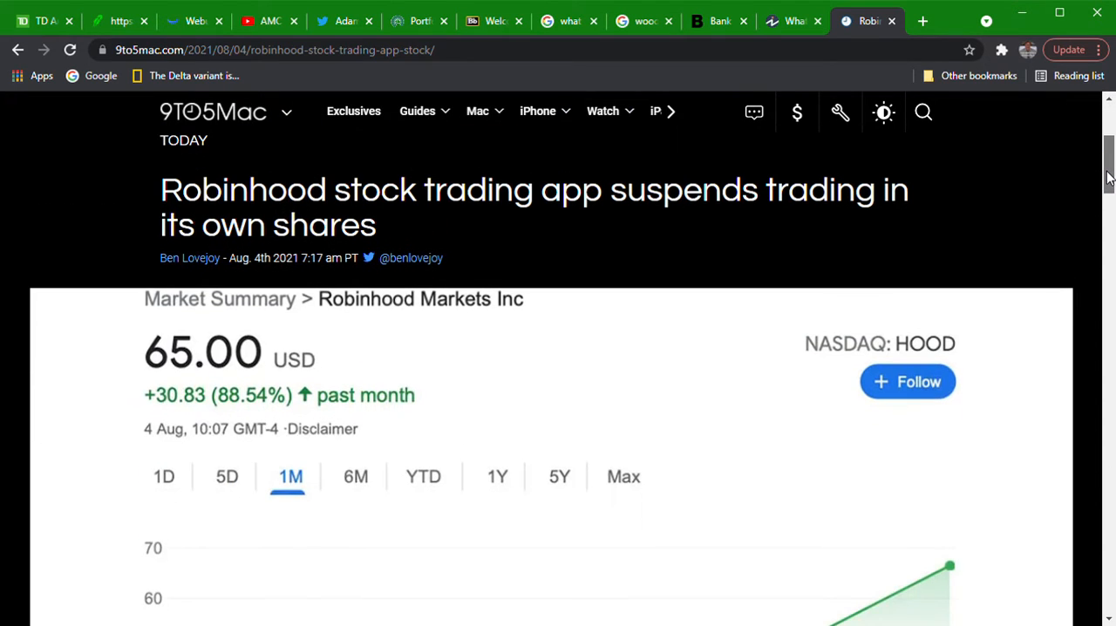
scroll(down, 3)
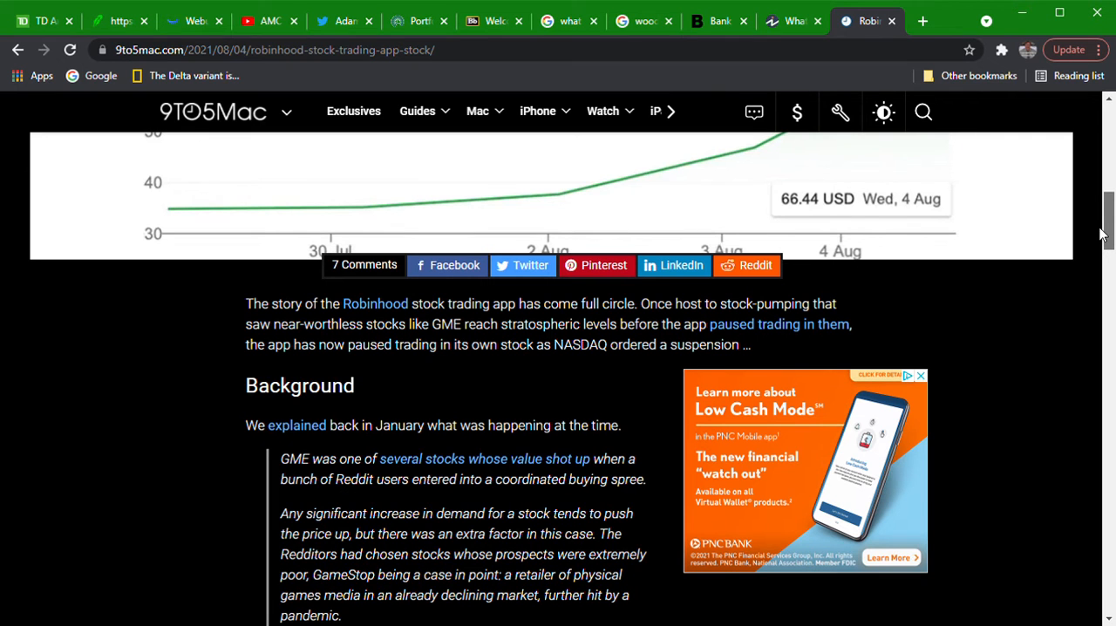
scroll(down, 3)
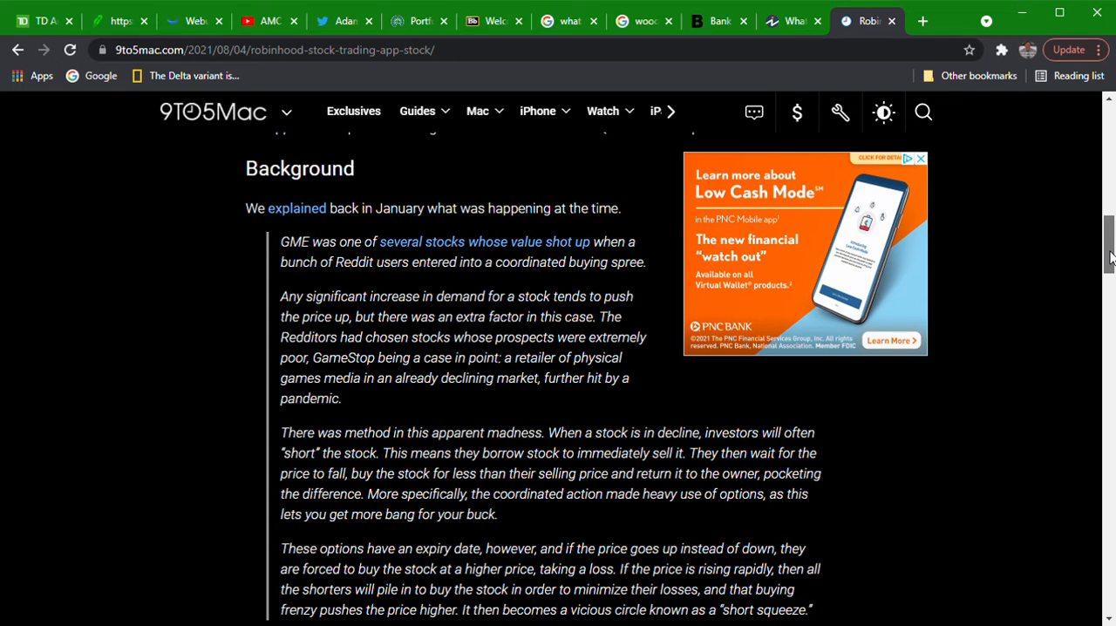
scroll(down, 3)
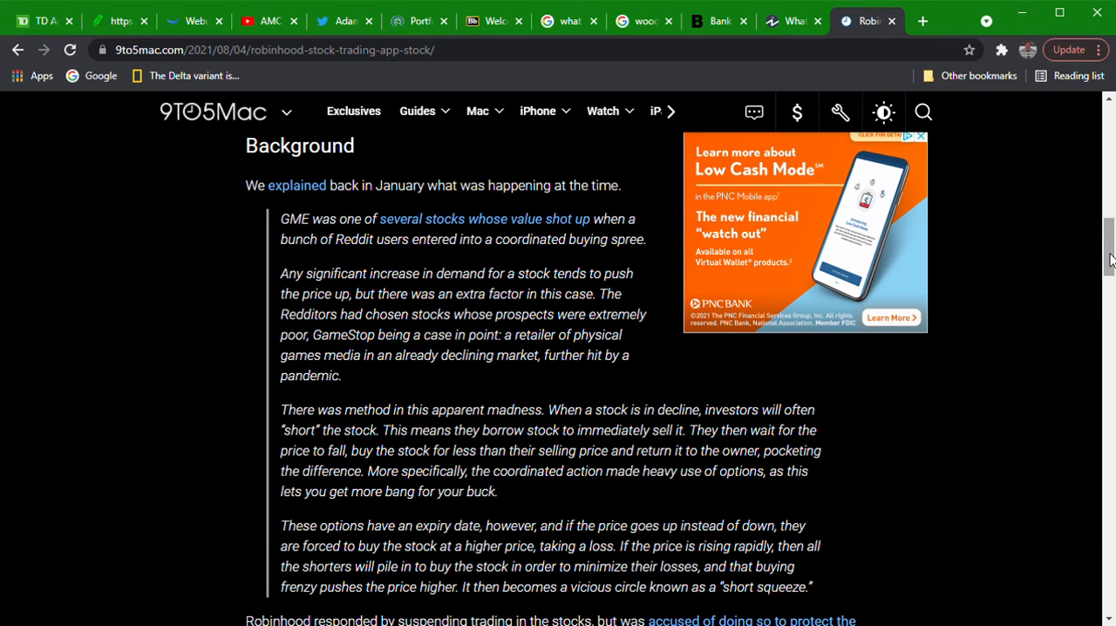
mouse_move(1019, 103)
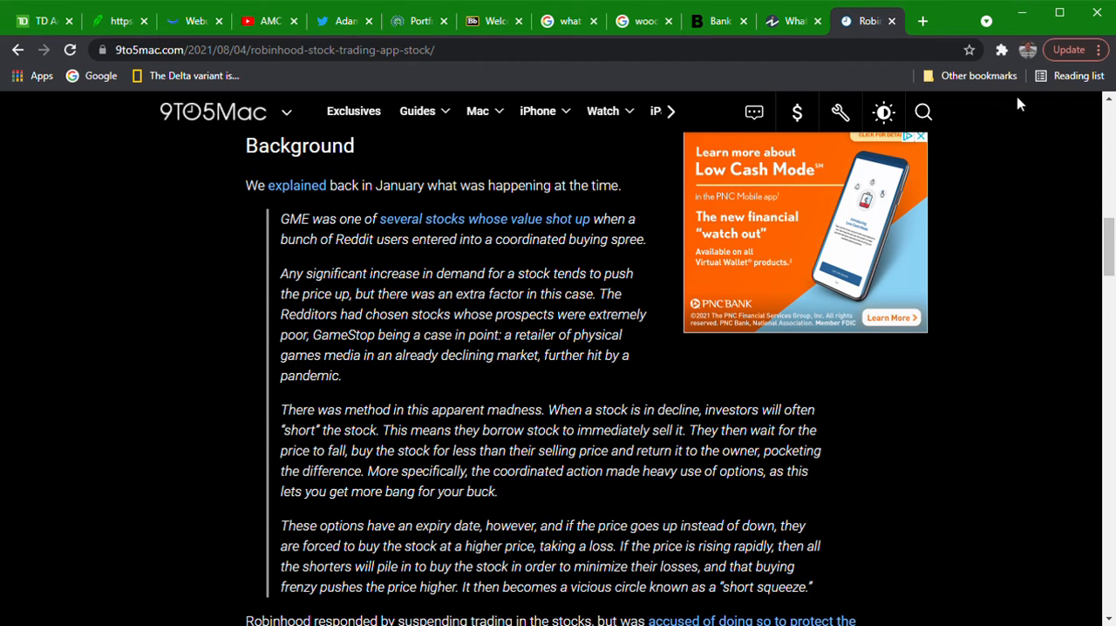